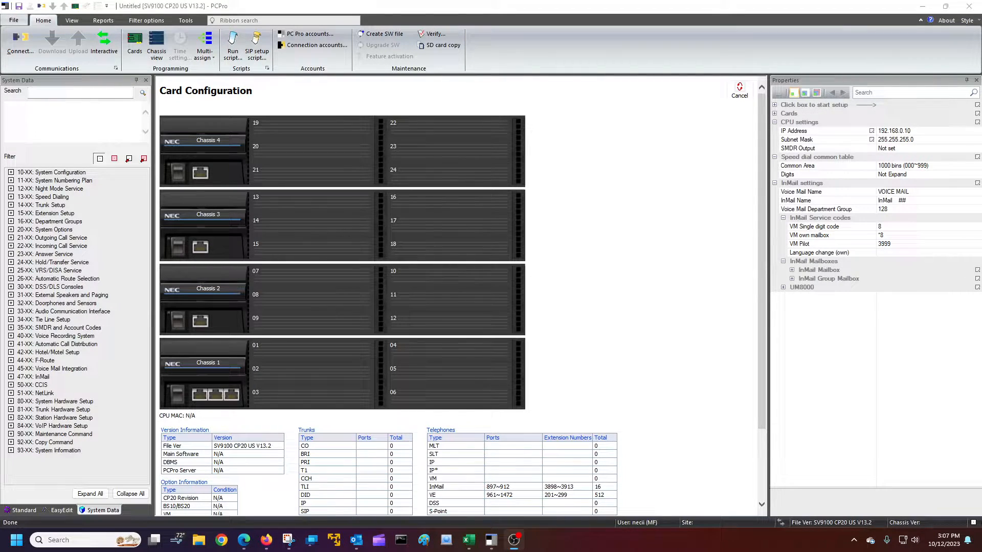
Step: Expand the 10-XX System Configuration group in the System Data tree
left_click(311, 201)
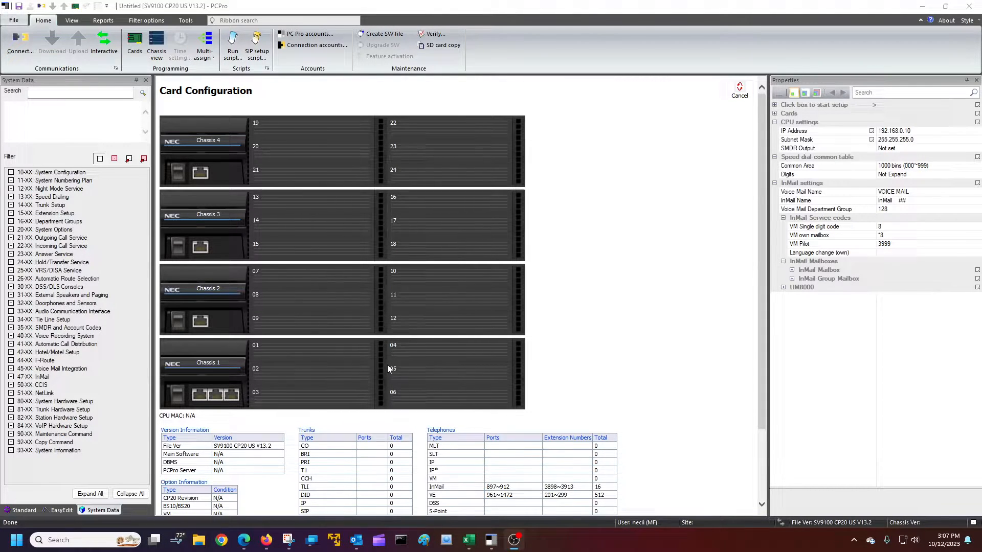
mouse_move(586, 273)
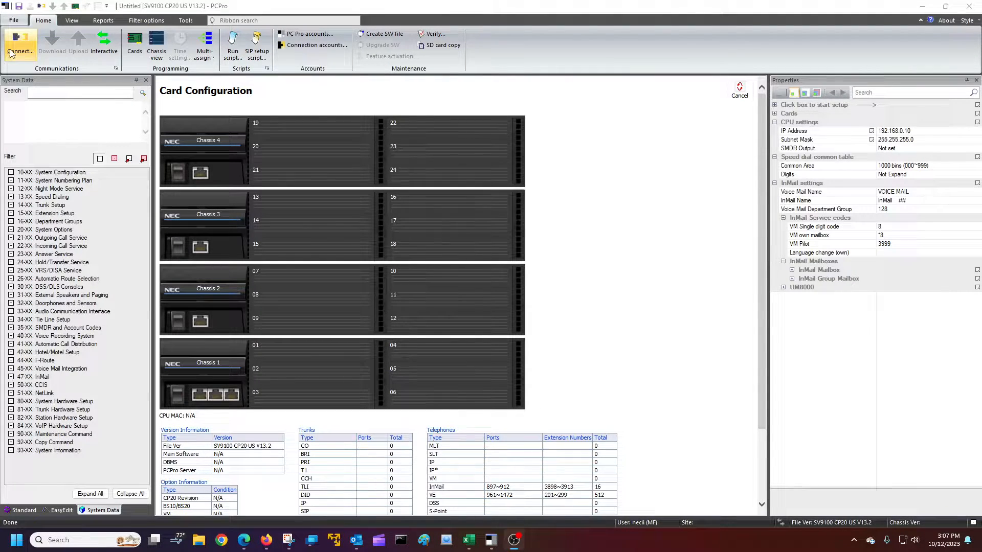
mouse_move(53, 44)
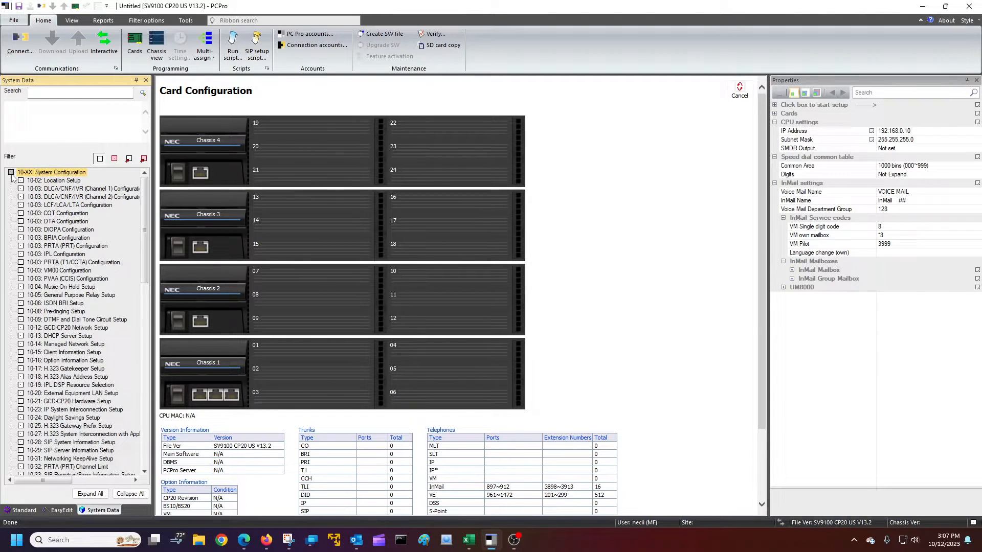
Step: Open 10-12 GCD-CP20 Network Setup, showing IP 192.168.0.10 and subnet mask 255.255.255.0
left_click(67, 328)
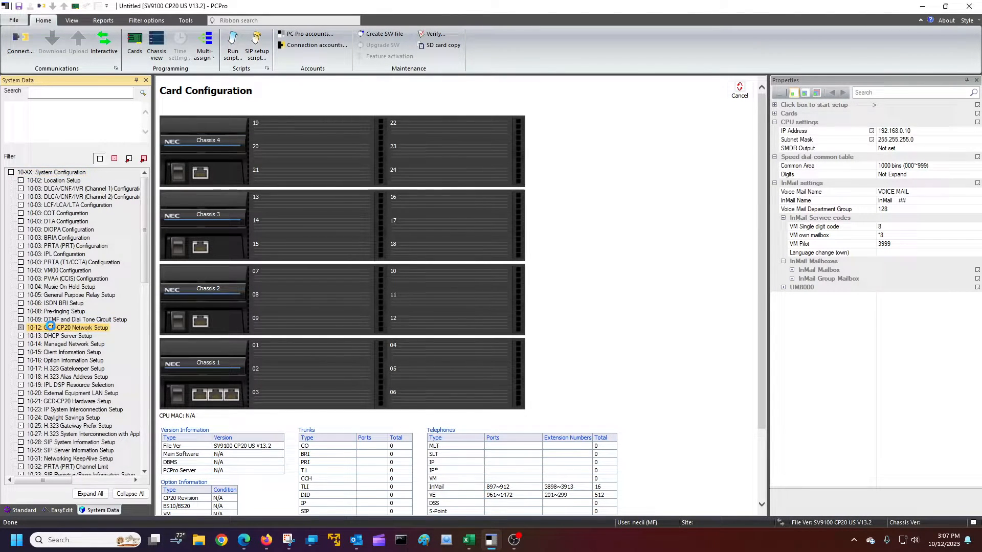
left_click(67, 327)
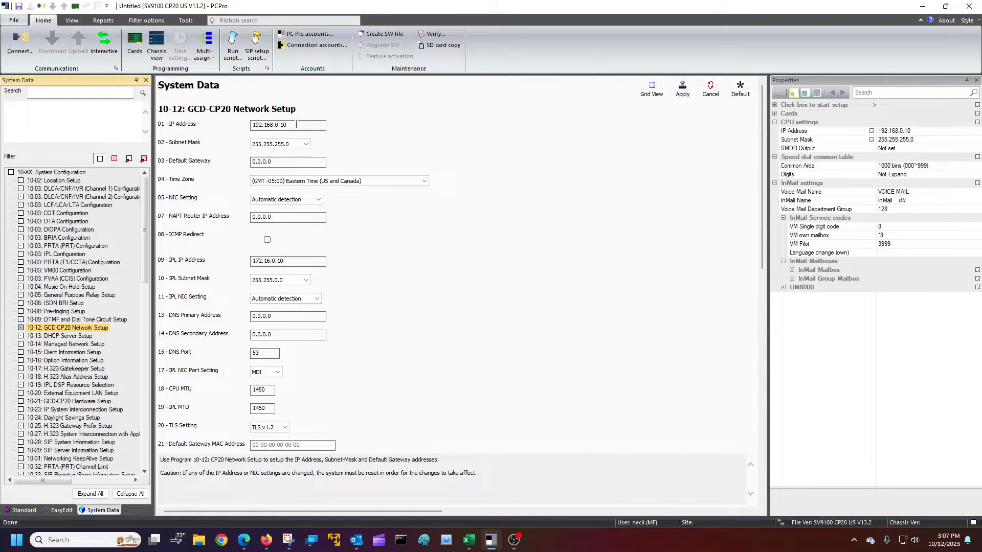
mouse_move(307, 135)
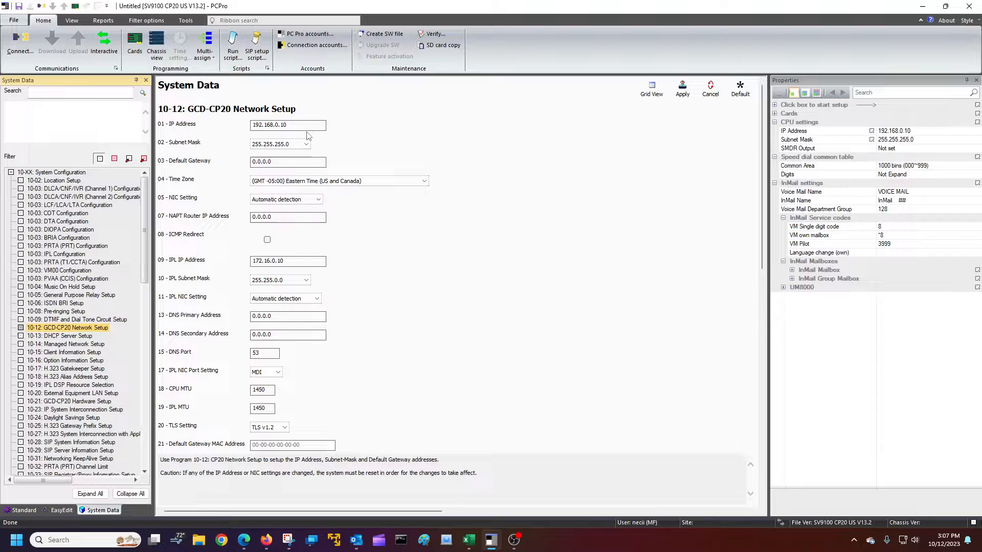
left_click(287, 124)
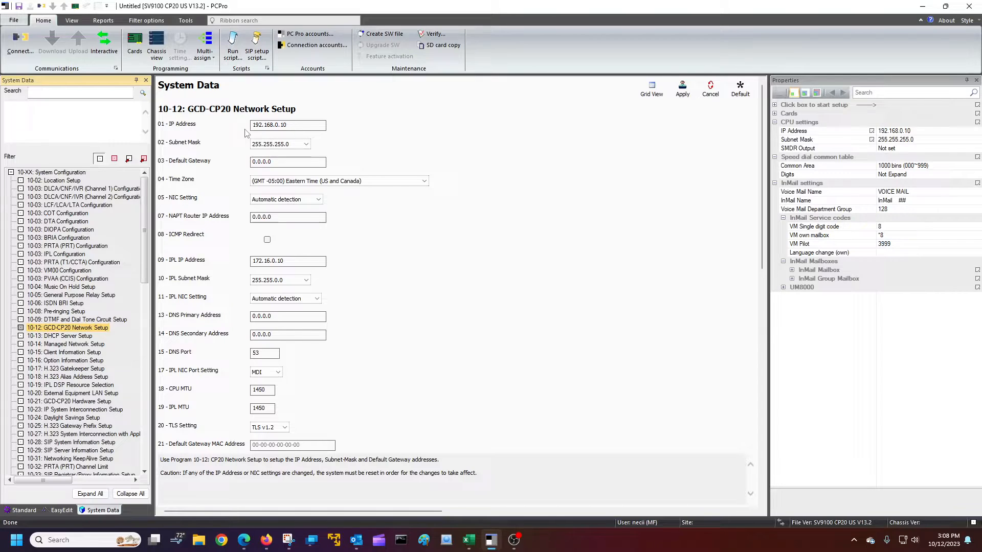
mouse_move(186, 129)
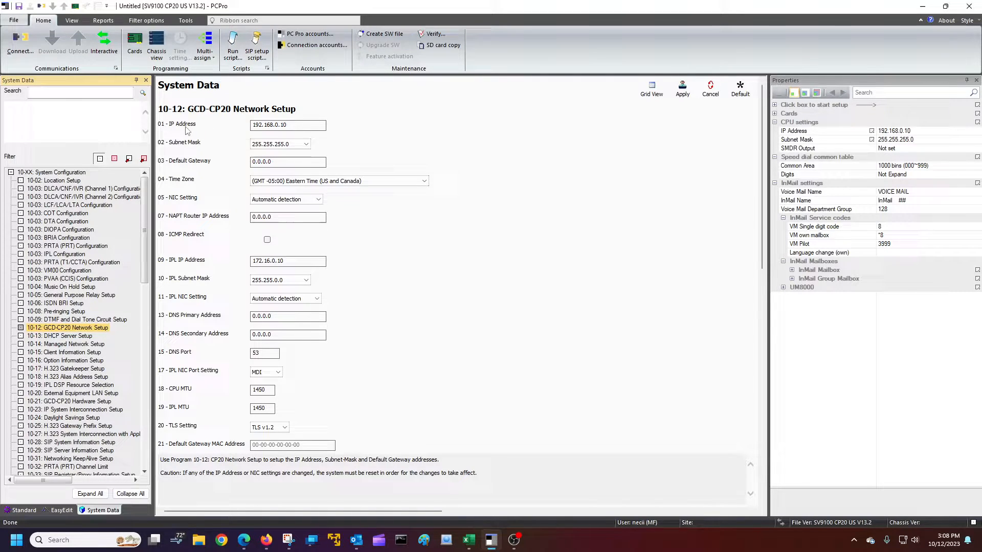
mouse_move(197, 149)
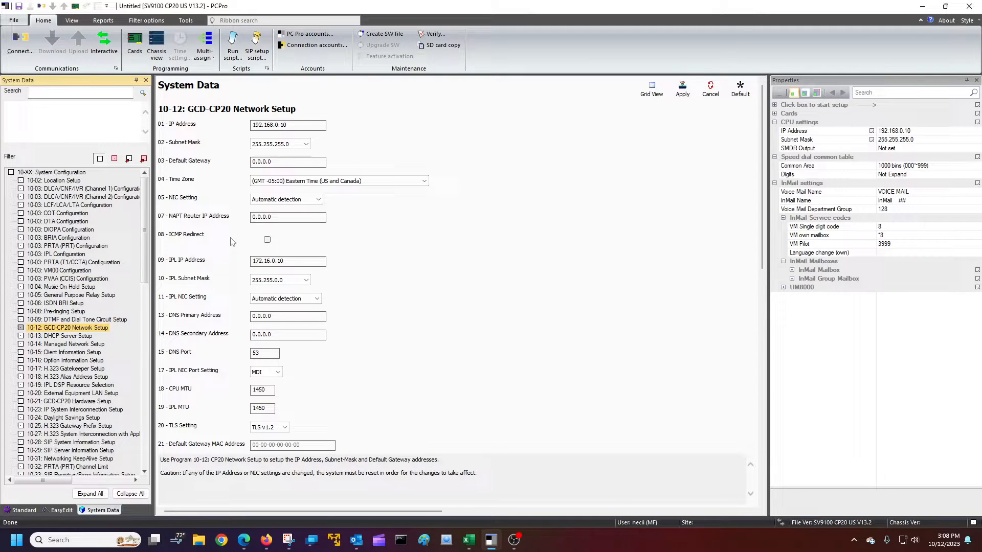
mouse_move(226, 339)
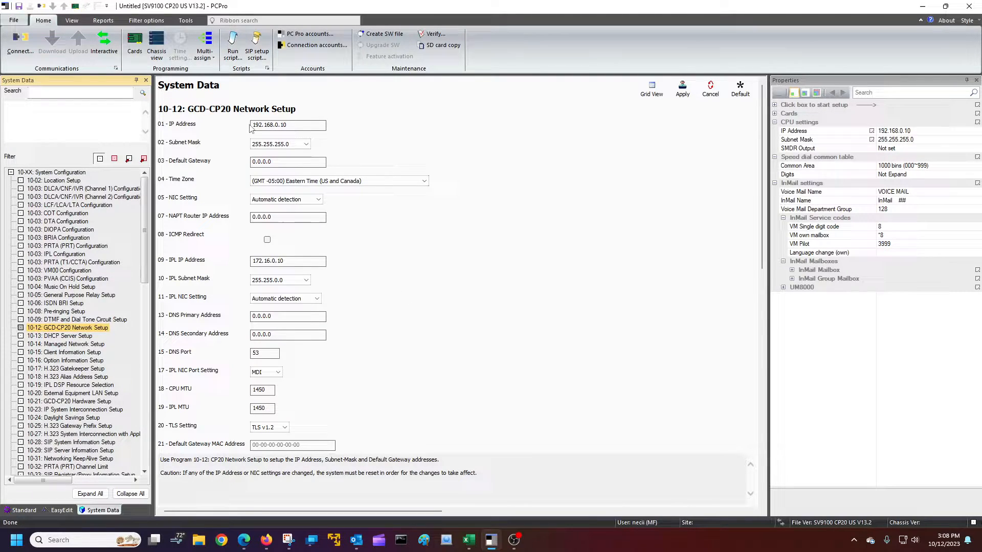
mouse_move(326, 156)
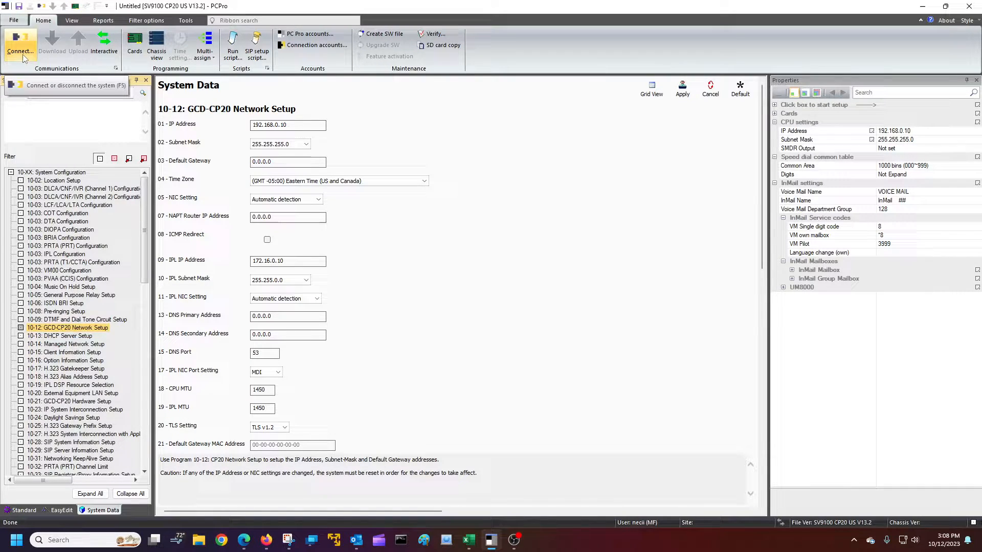
Step: Scroll the System Data tree down toward 84-XX VoIP Hardware Setup
left_click(21, 44)
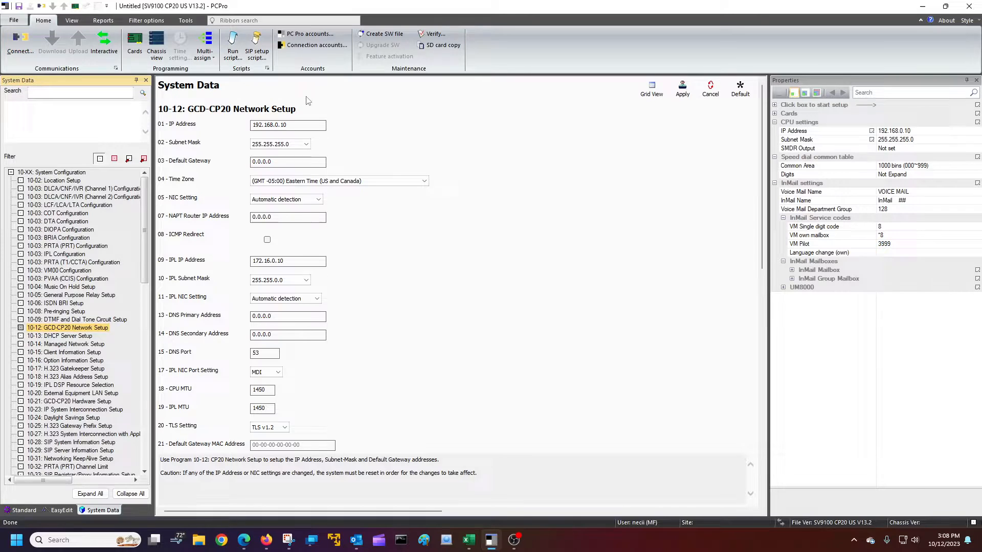
mouse_move(19, 47)
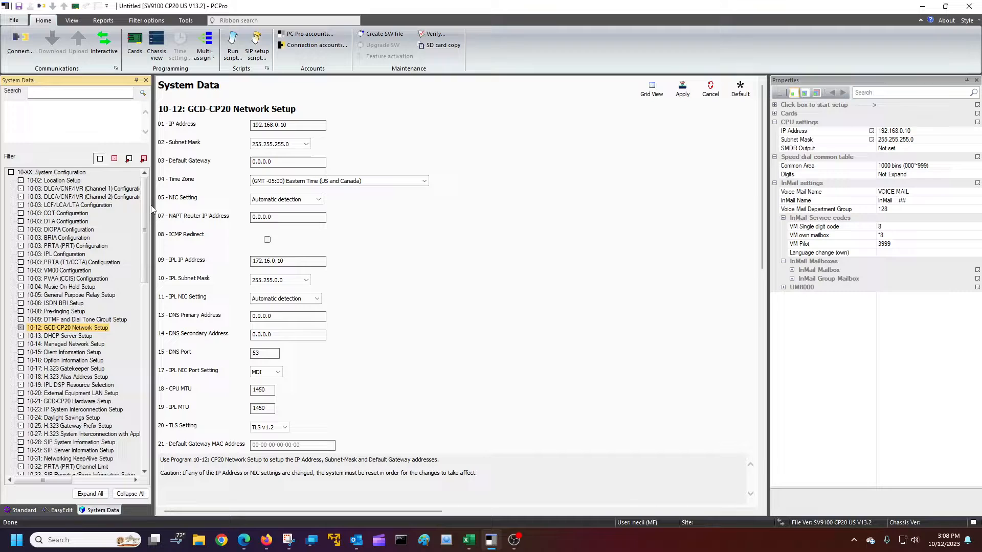
scroll("down", 3)
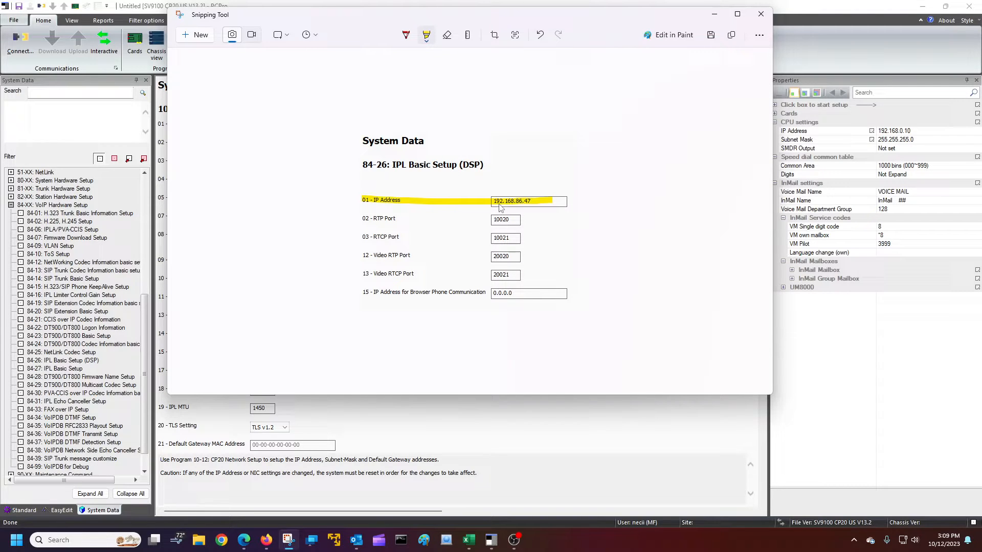
mouse_move(539, 206)
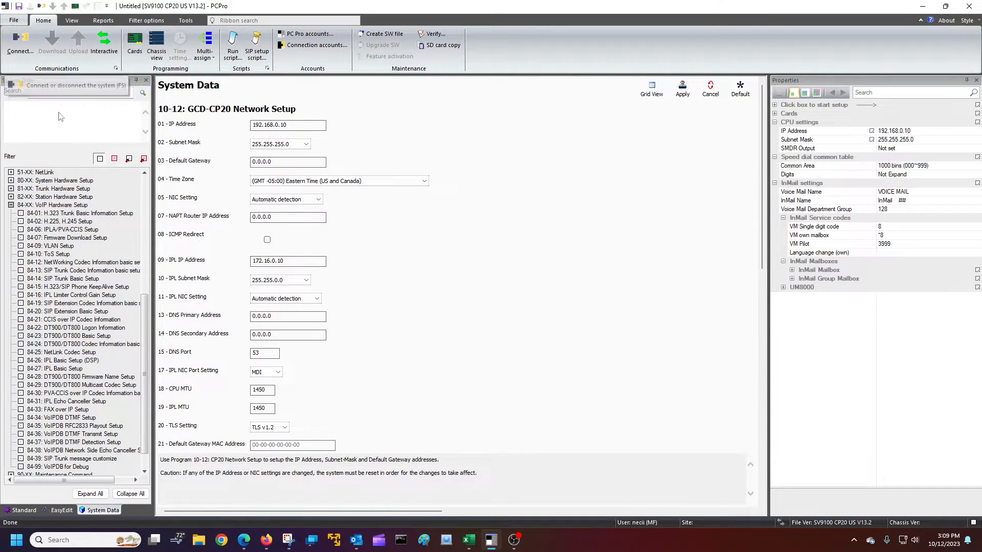
mouse_move(90, 238)
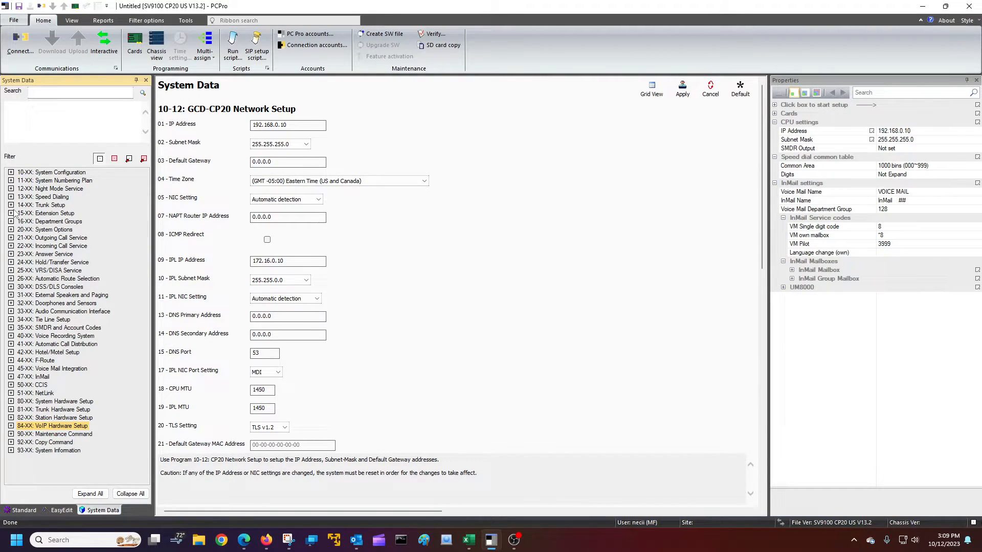
Step: Select and expand 90-XX Maintenance Command, listing programs from 90-01 Installation Date
left_click(53, 434)
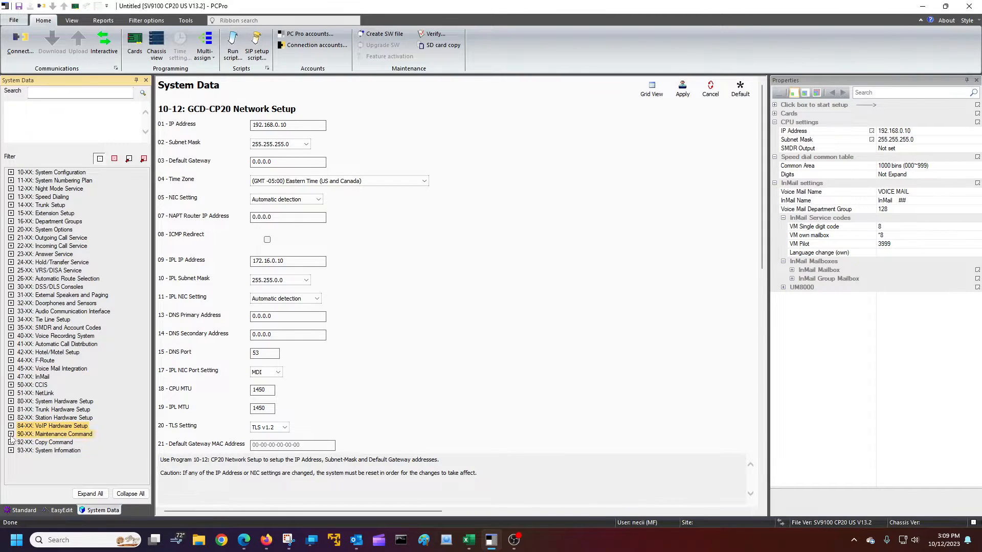
left_click(11, 435)
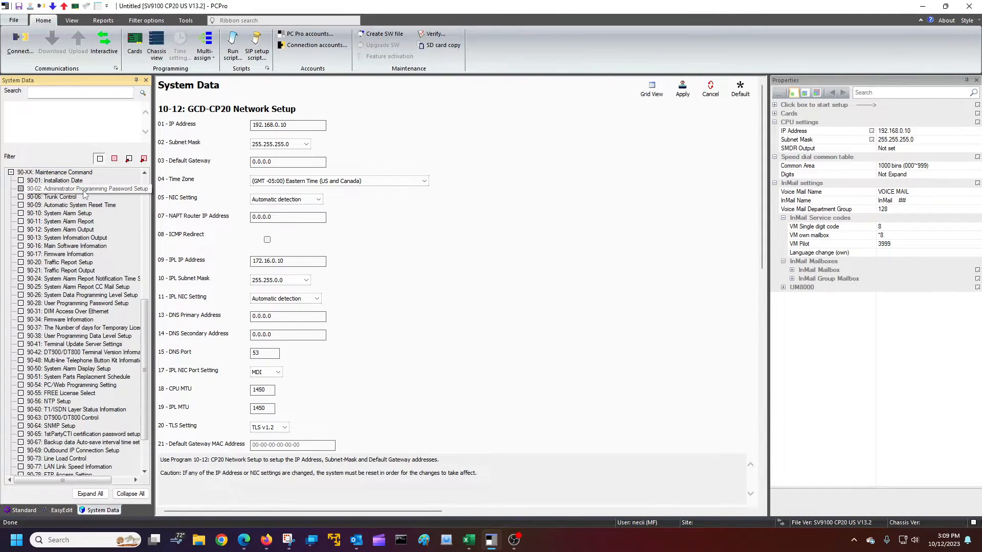
Step: Open program 90-02 and inspect the first two account user names
left_click(84, 189)
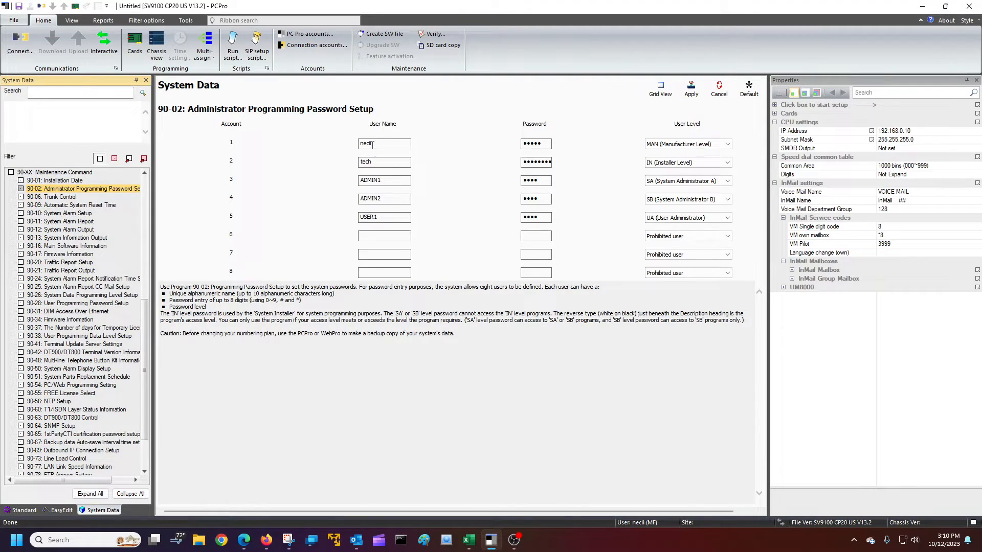
left_click(534, 143)
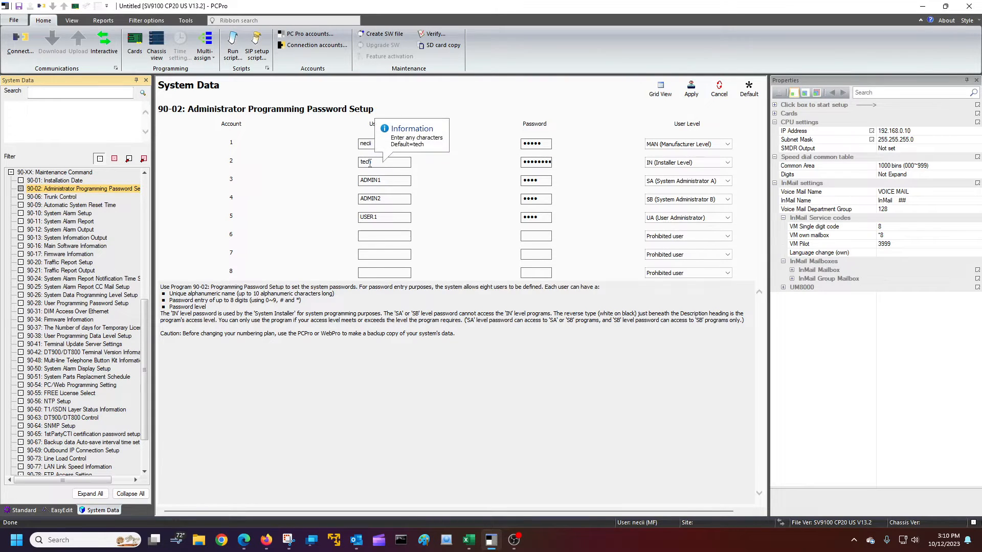
left_click(536, 162)
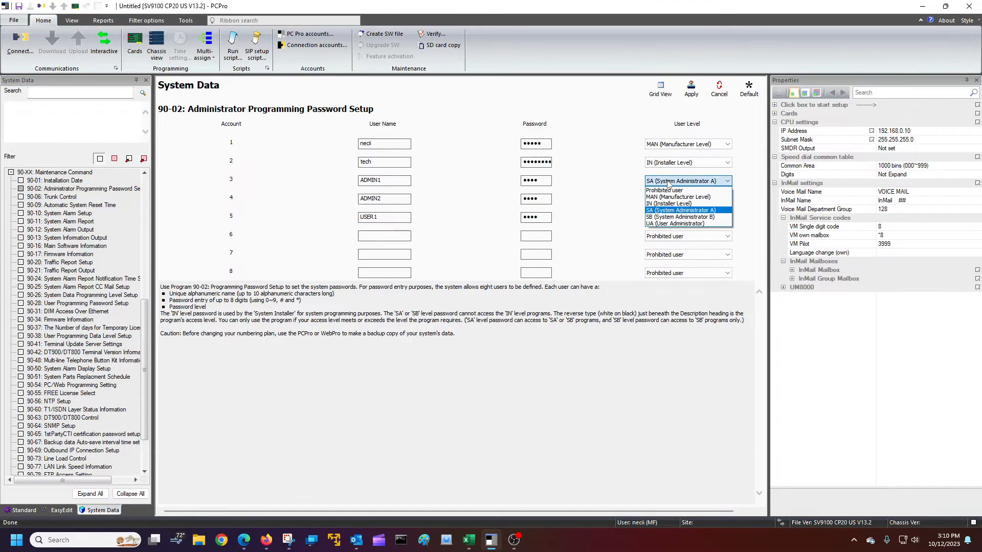
Step: Review User Level choices for accounts 3 and 6, and account 6's empty password
left_click(680, 209)
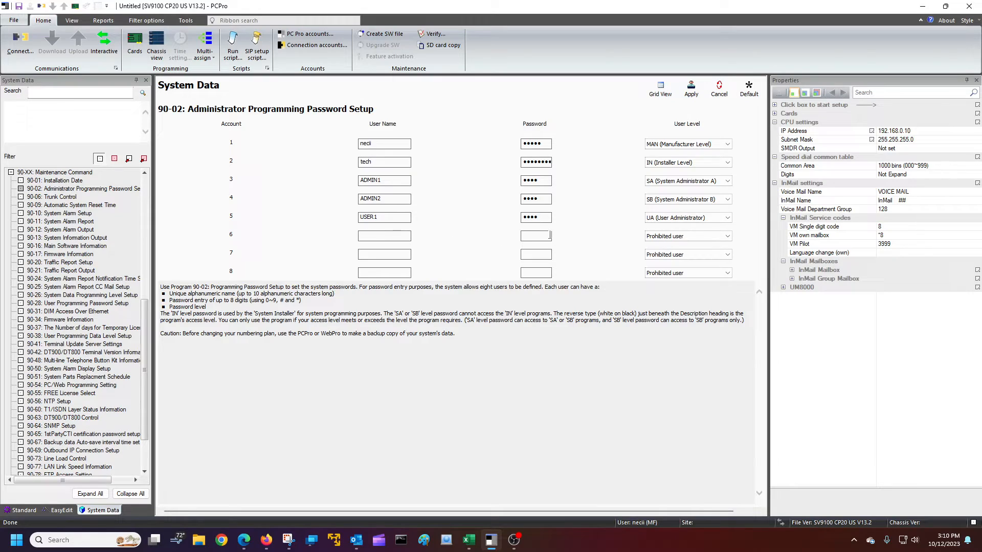
left_click(726, 236)
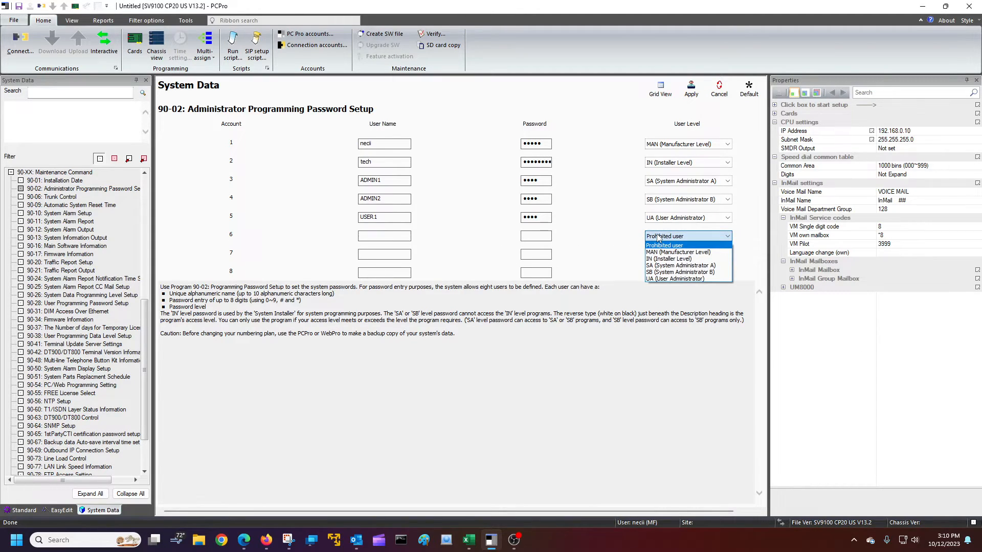
left_click(664, 245)
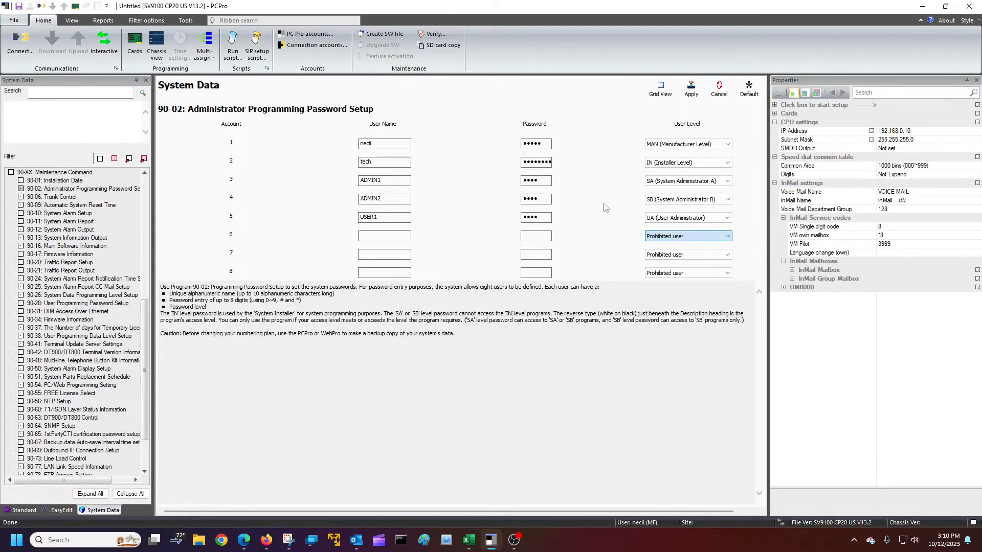